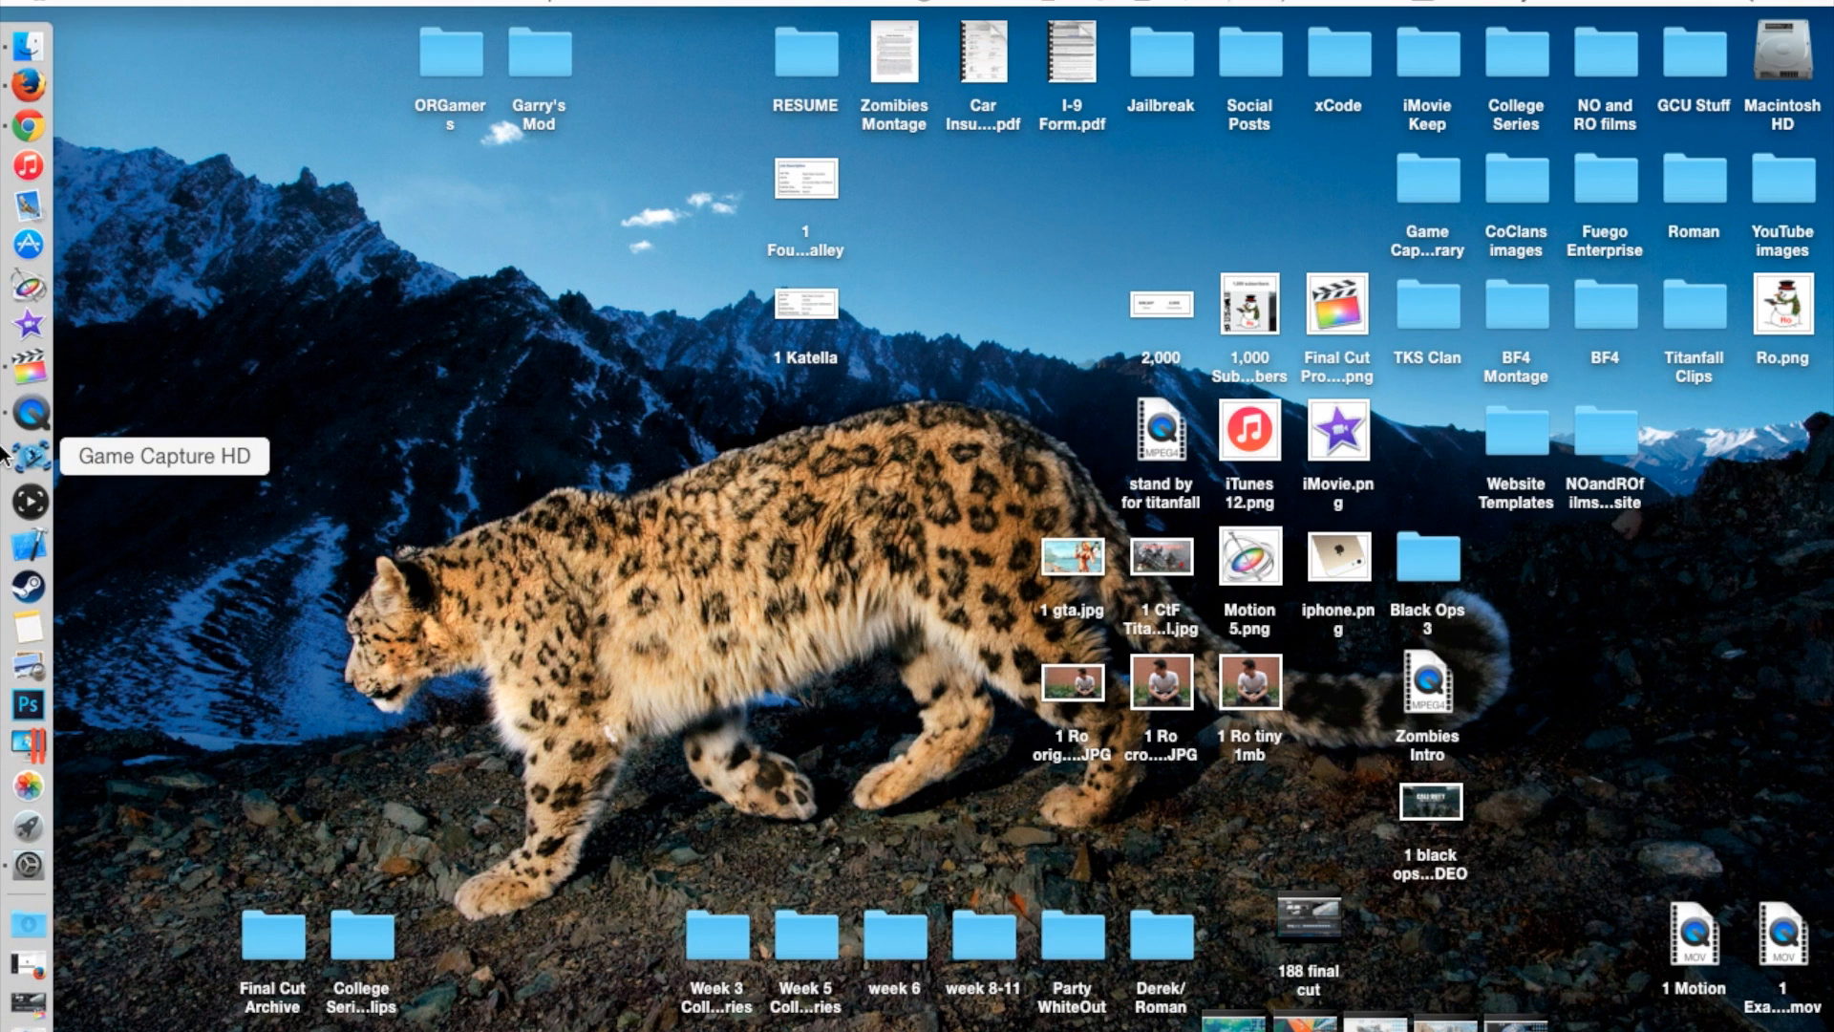
mouse_move(29, 372)
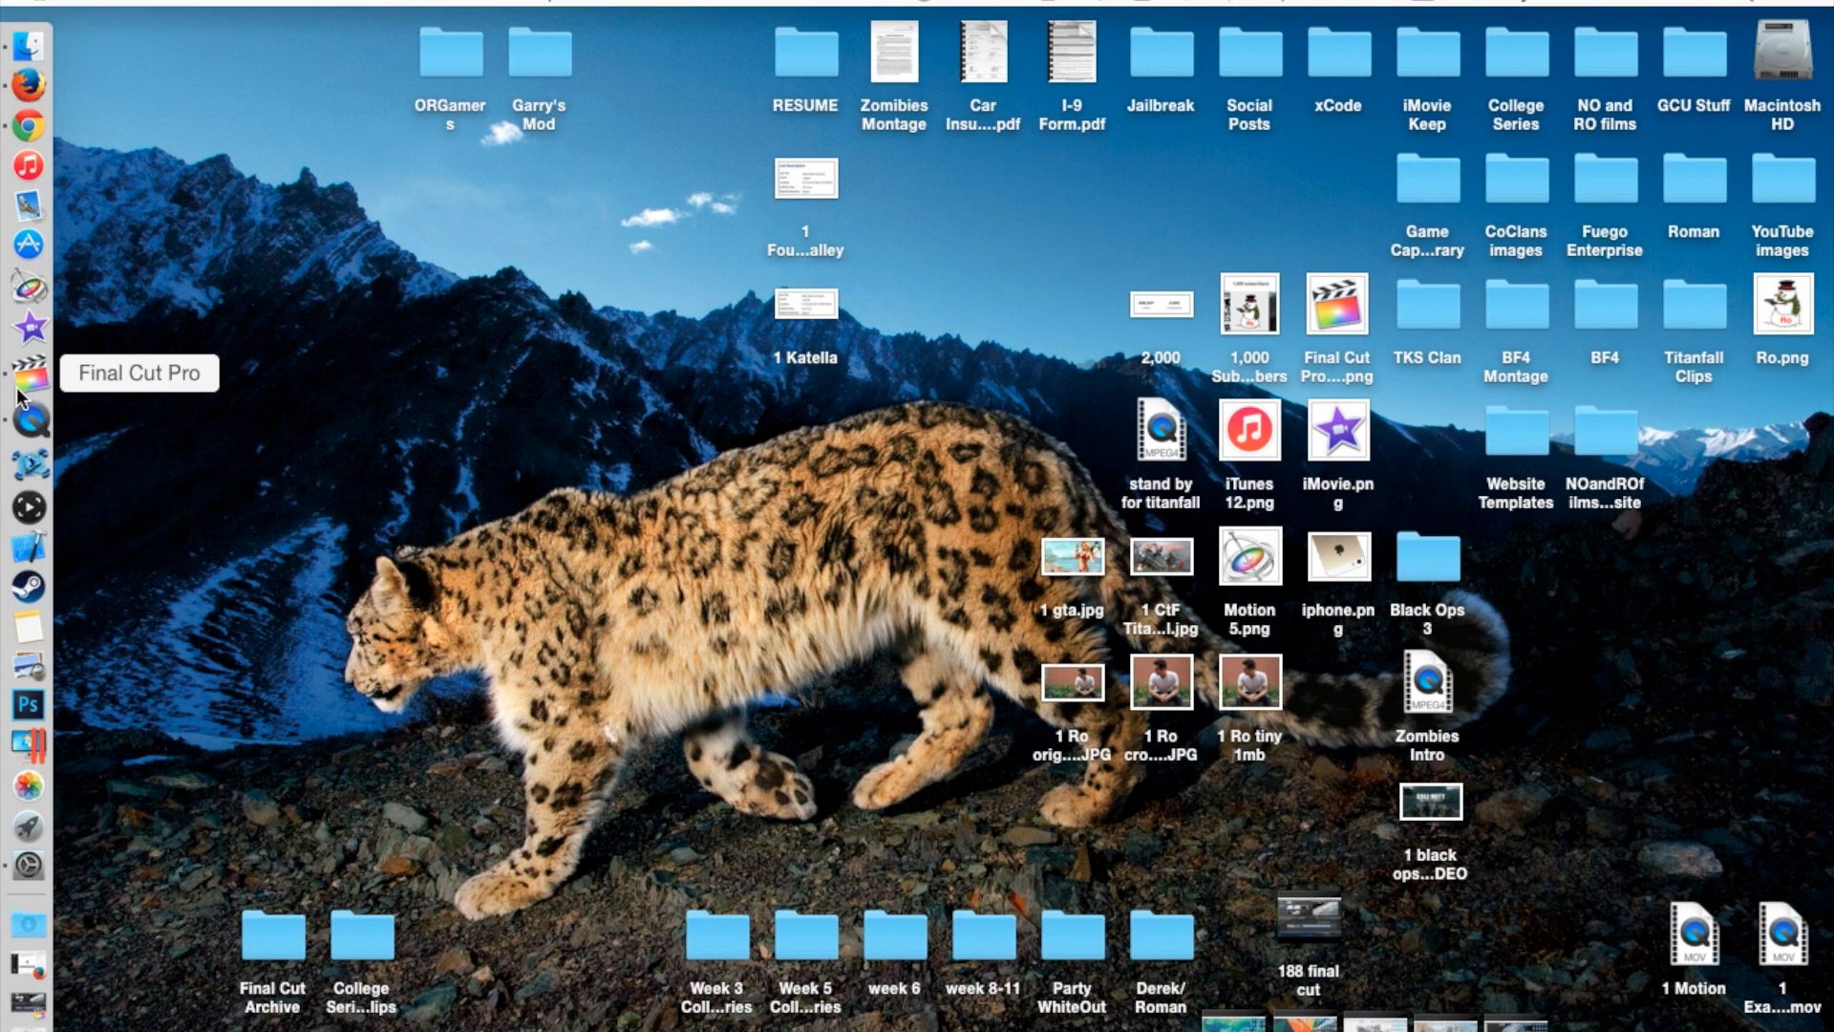
- Launch Final Cut Pro and browse the timeline tools list (Select, Trim, Blade, Range Selection)
click(24, 375)
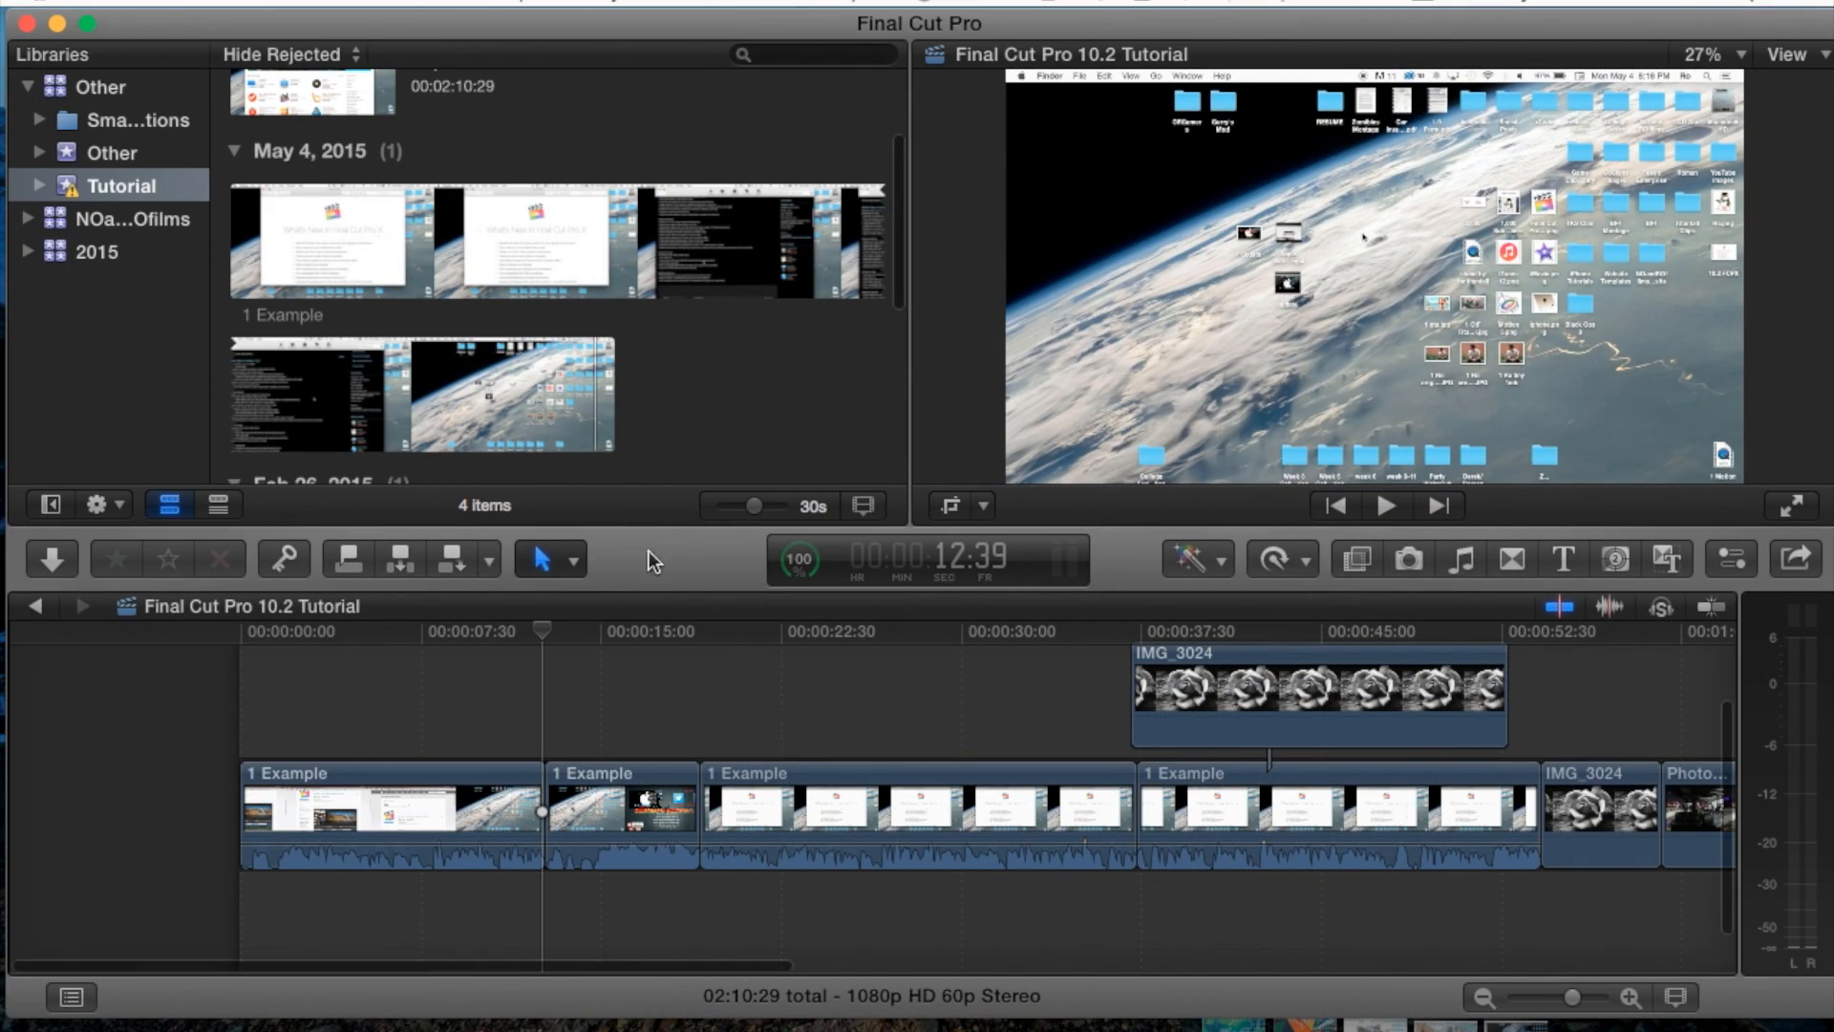
click(541, 558)
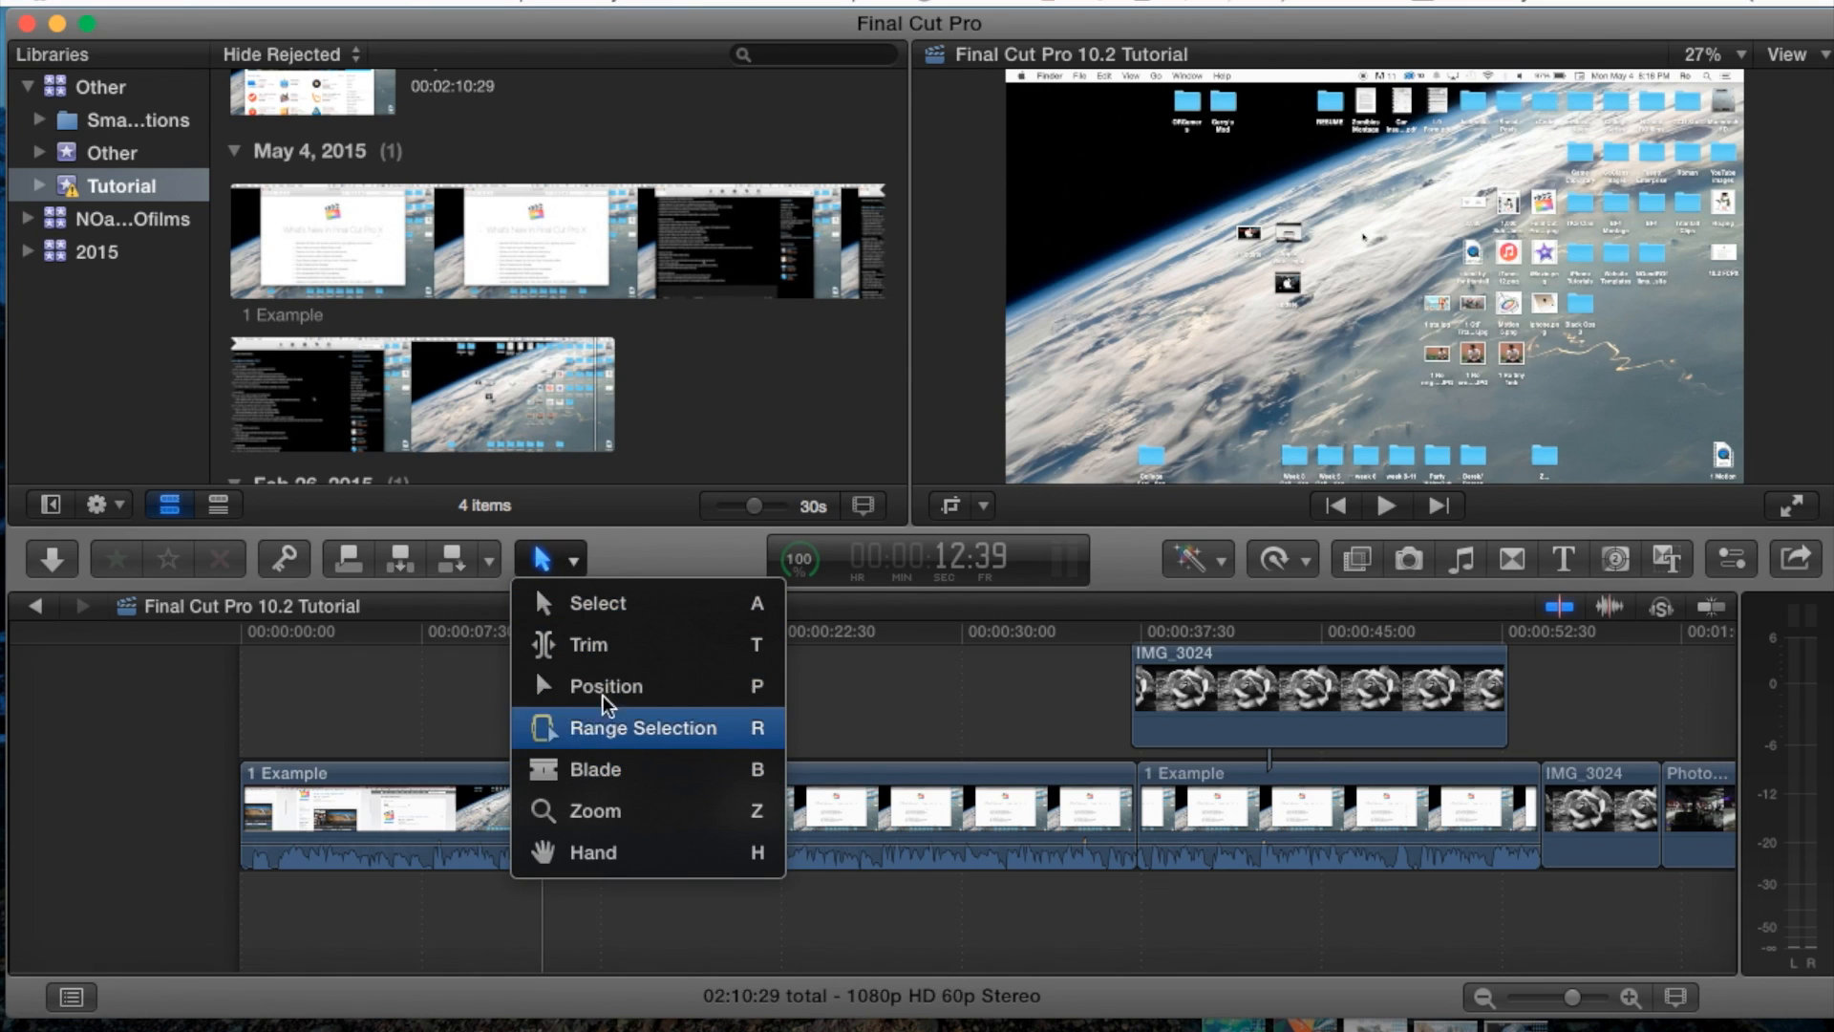
mouse_move(644, 770)
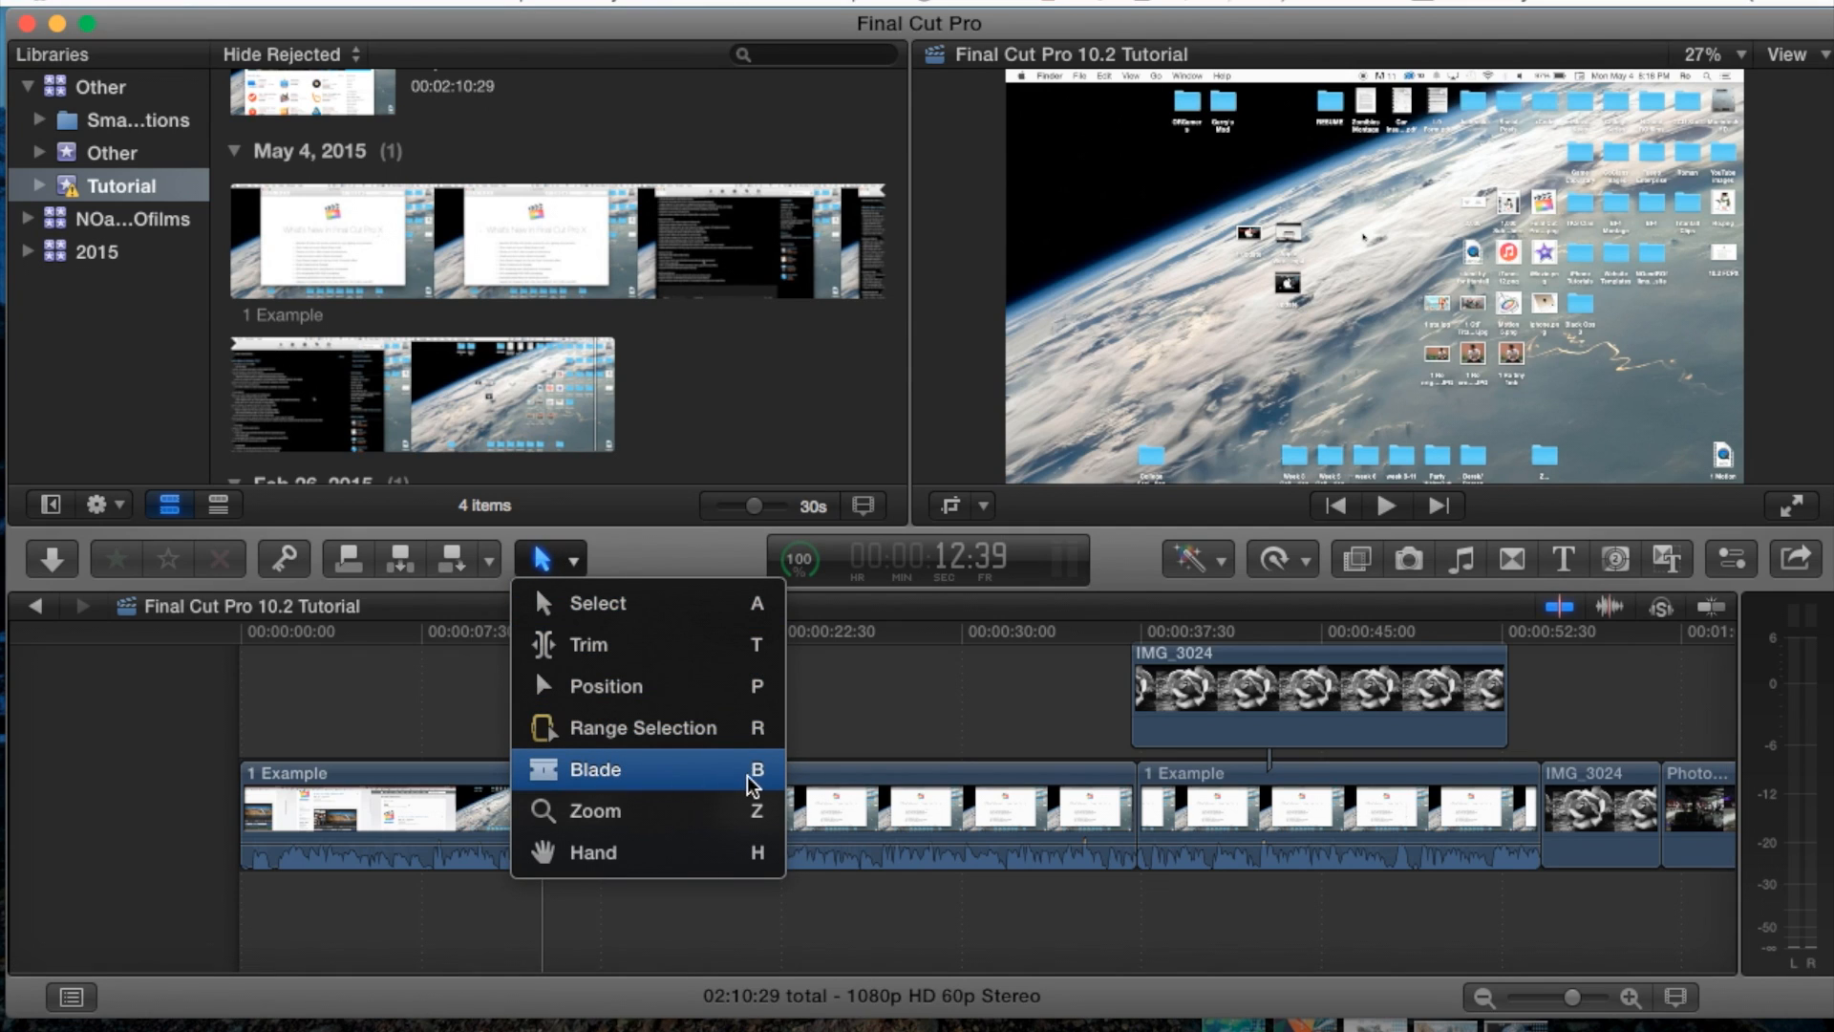
mouse_move(715, 575)
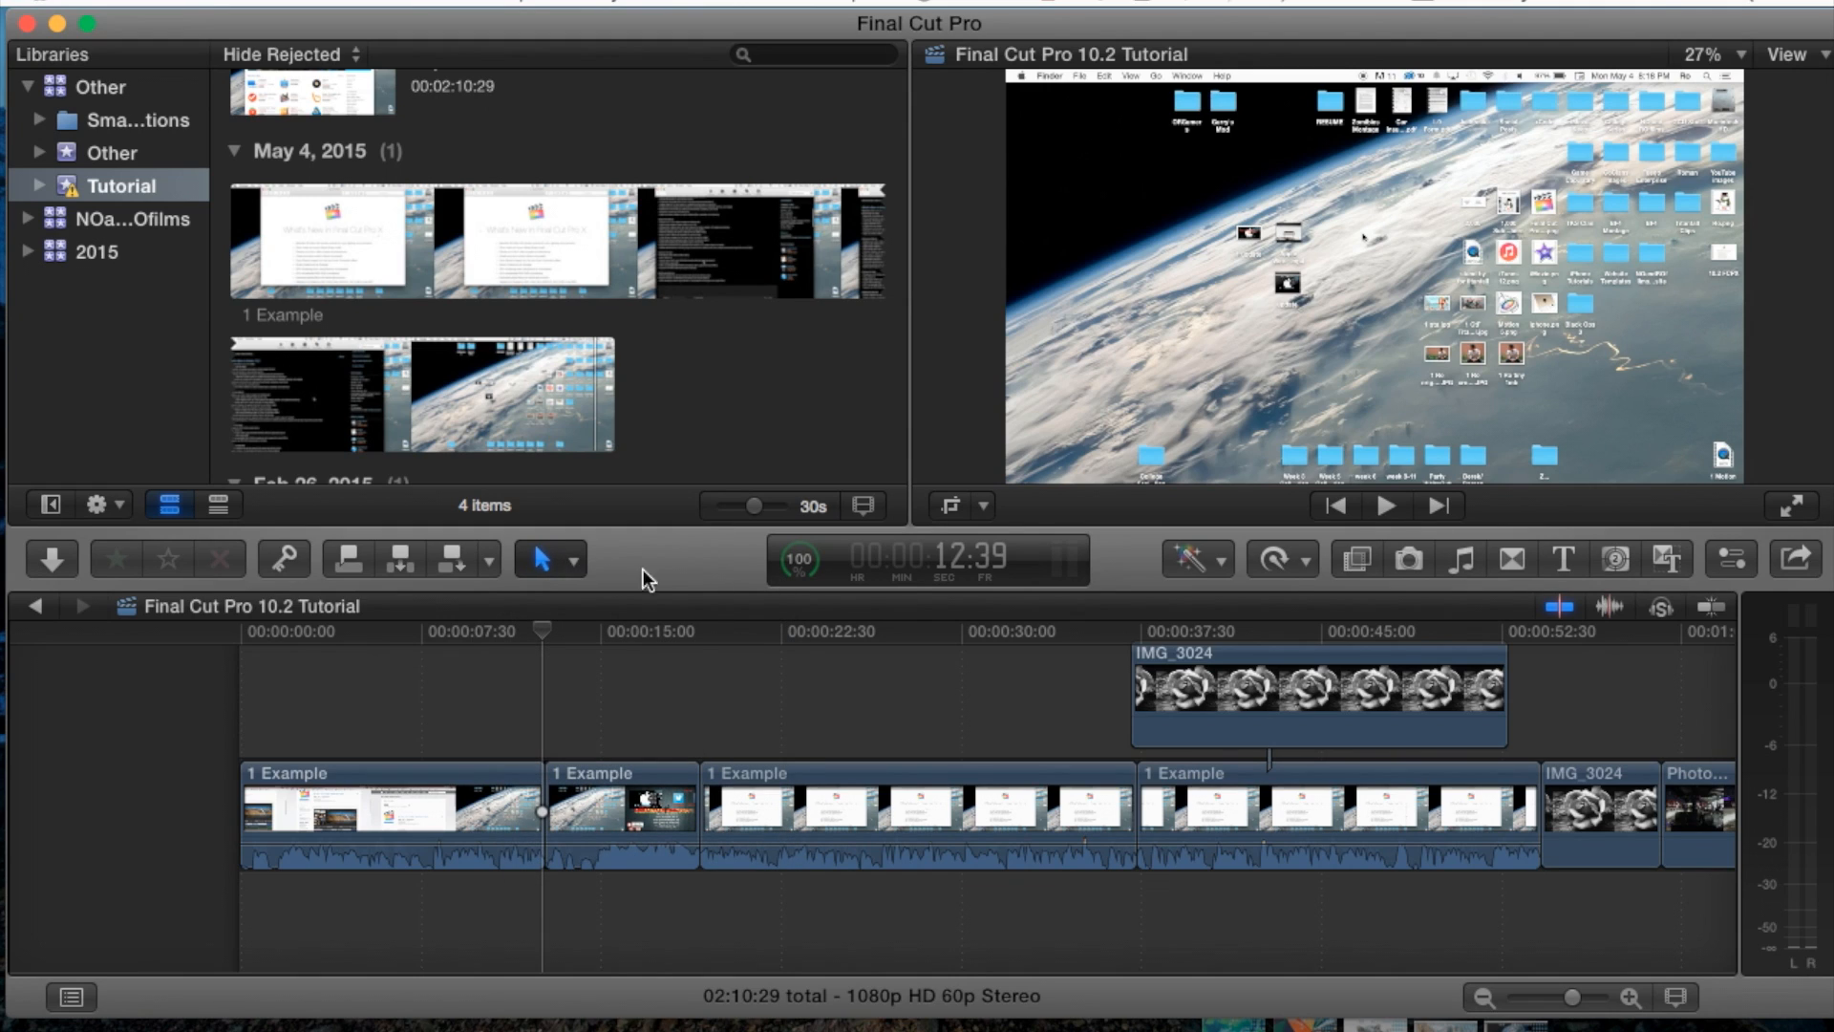
click(537, 559)
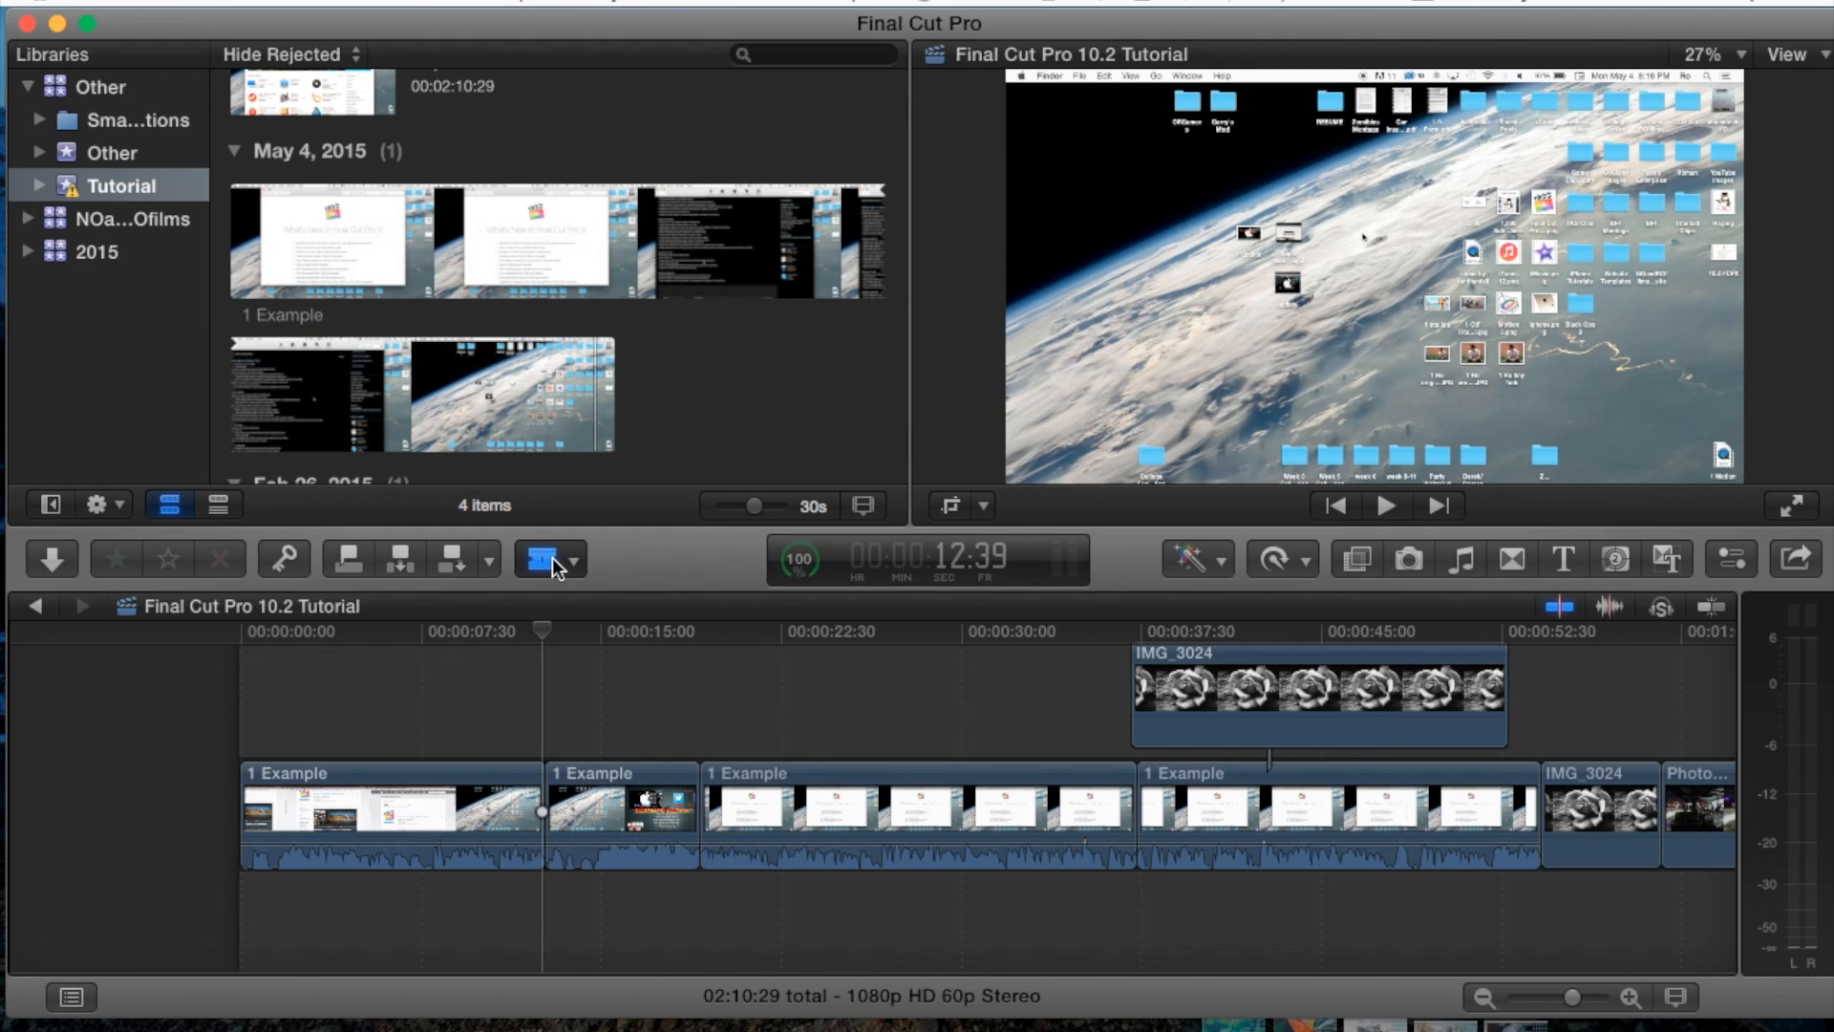
- Blade the 1 Example clip at about 22 and 30 seconds into shorter pieces
click(491, 814)
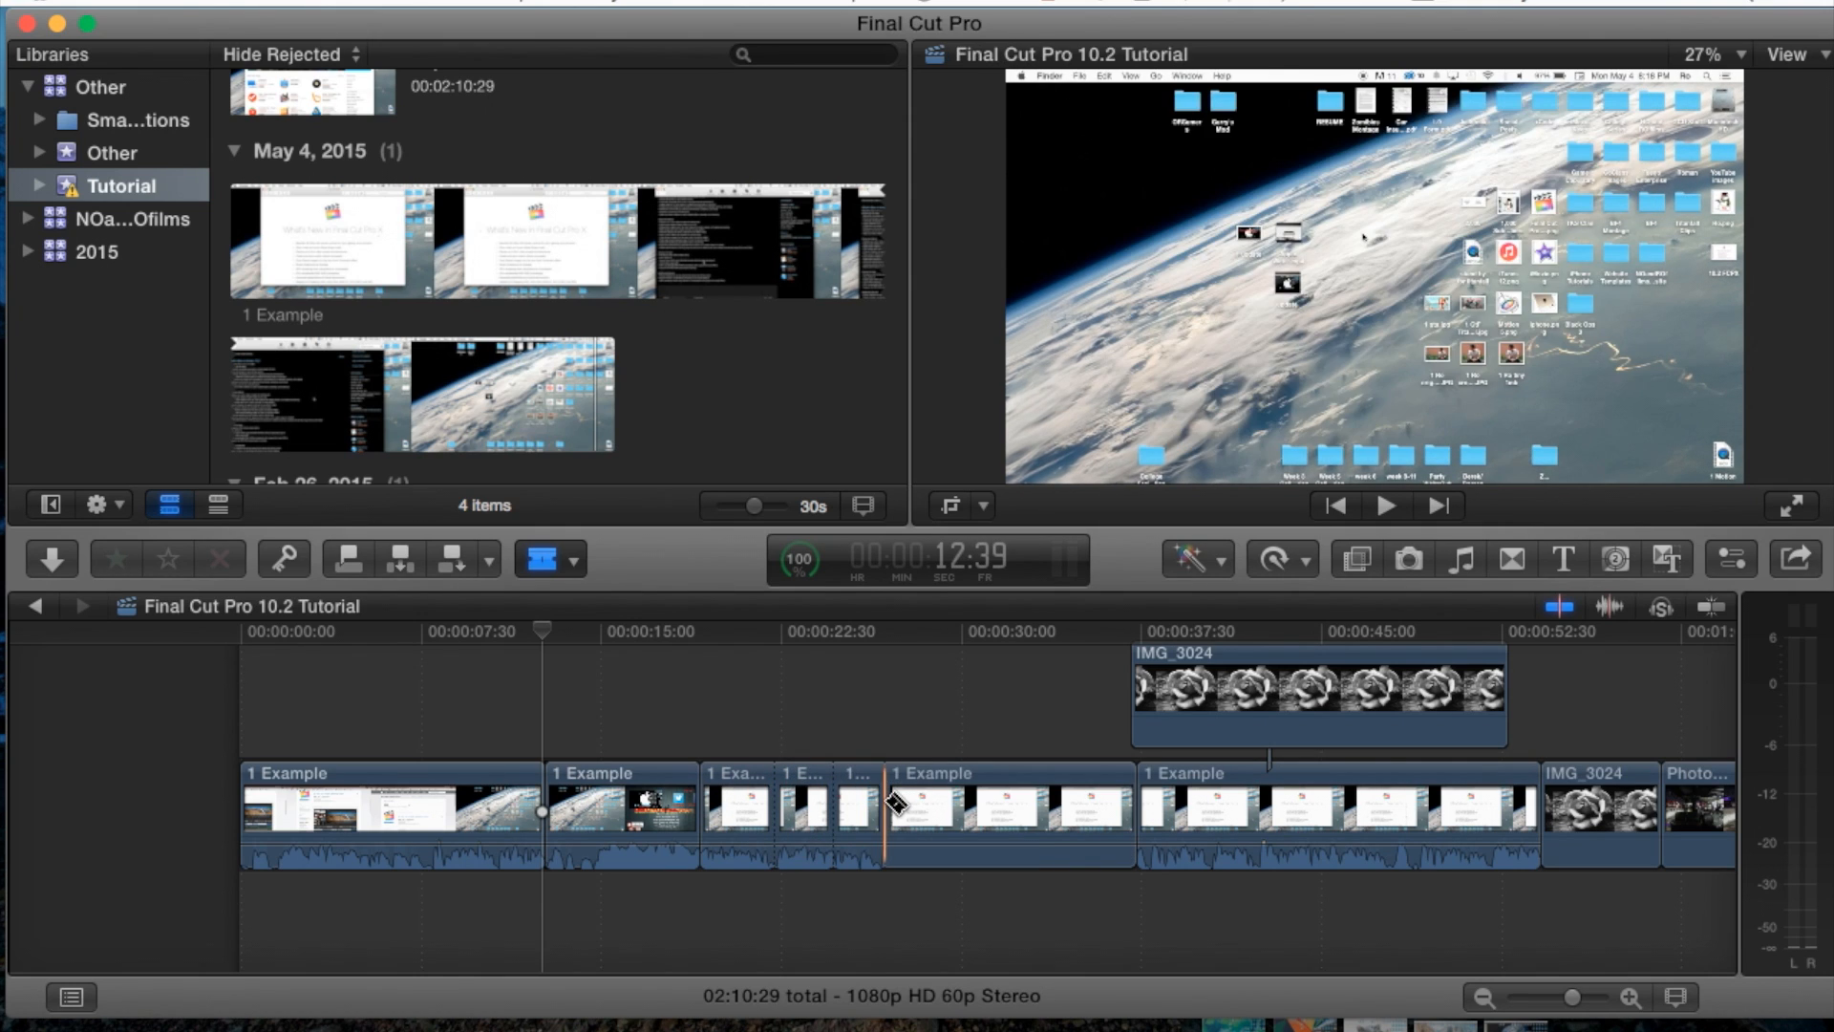
click(954, 804)
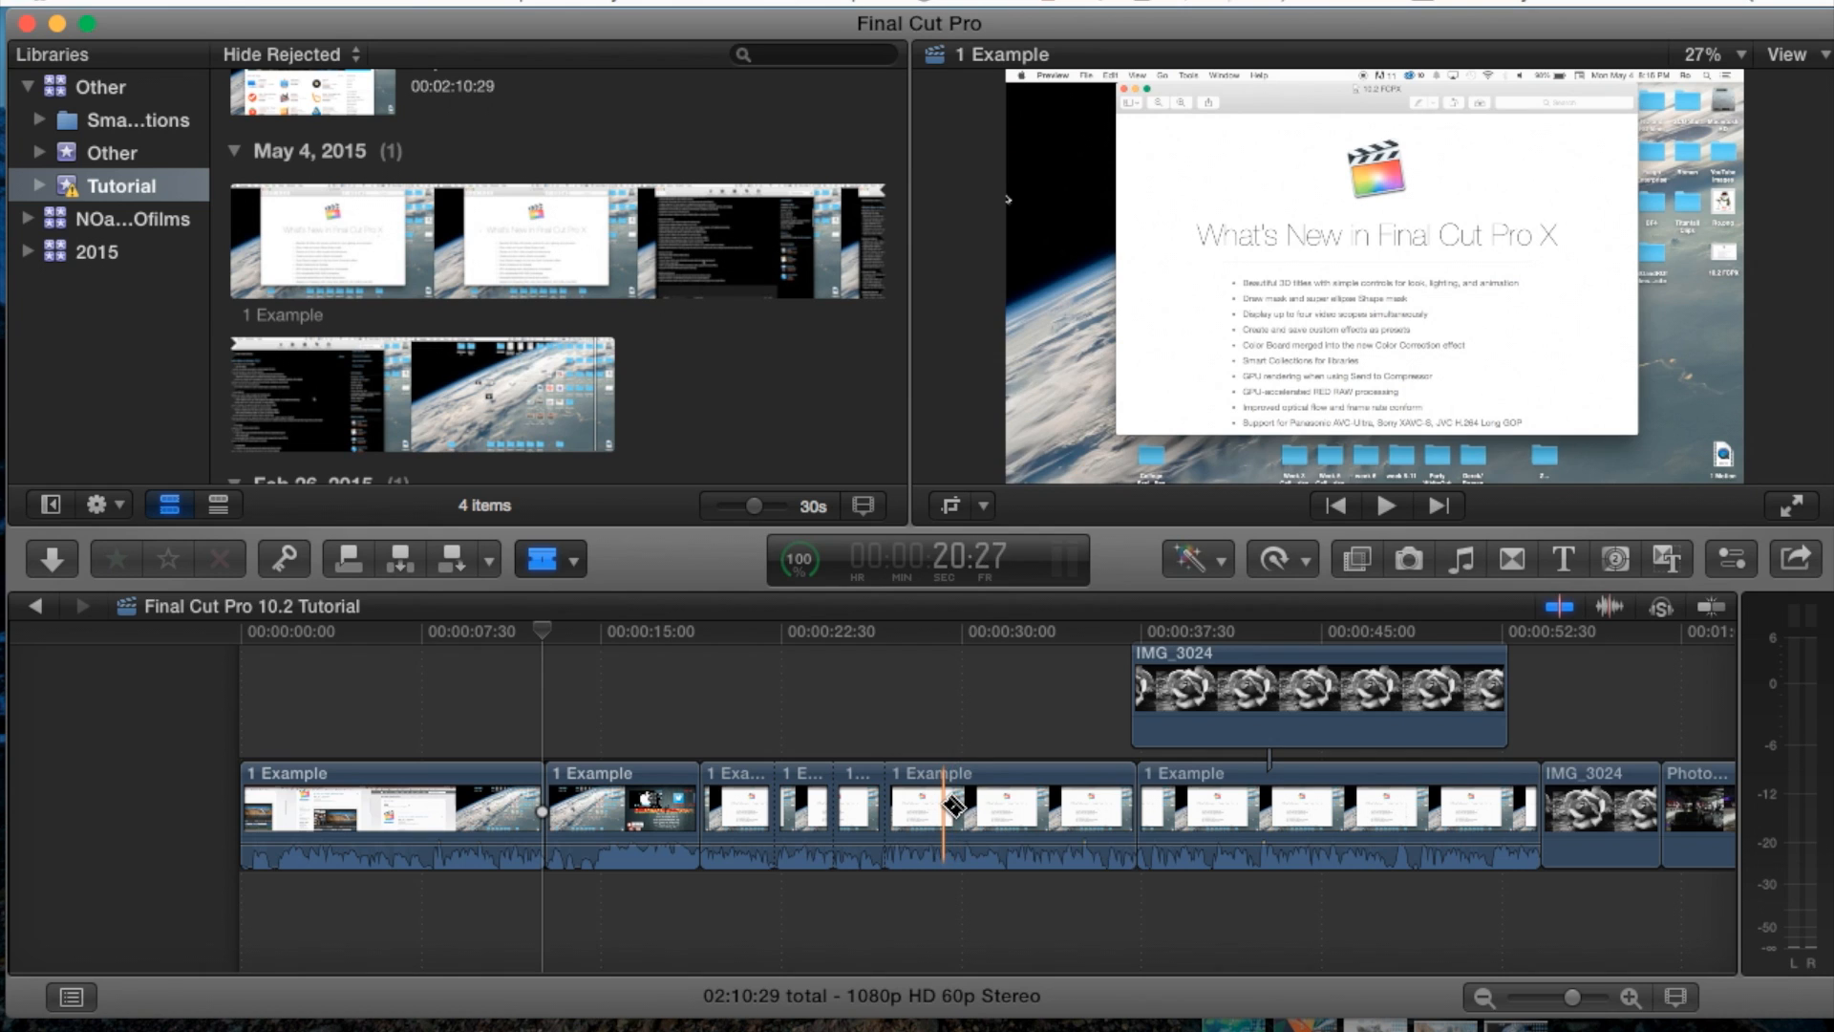
click(790, 810)
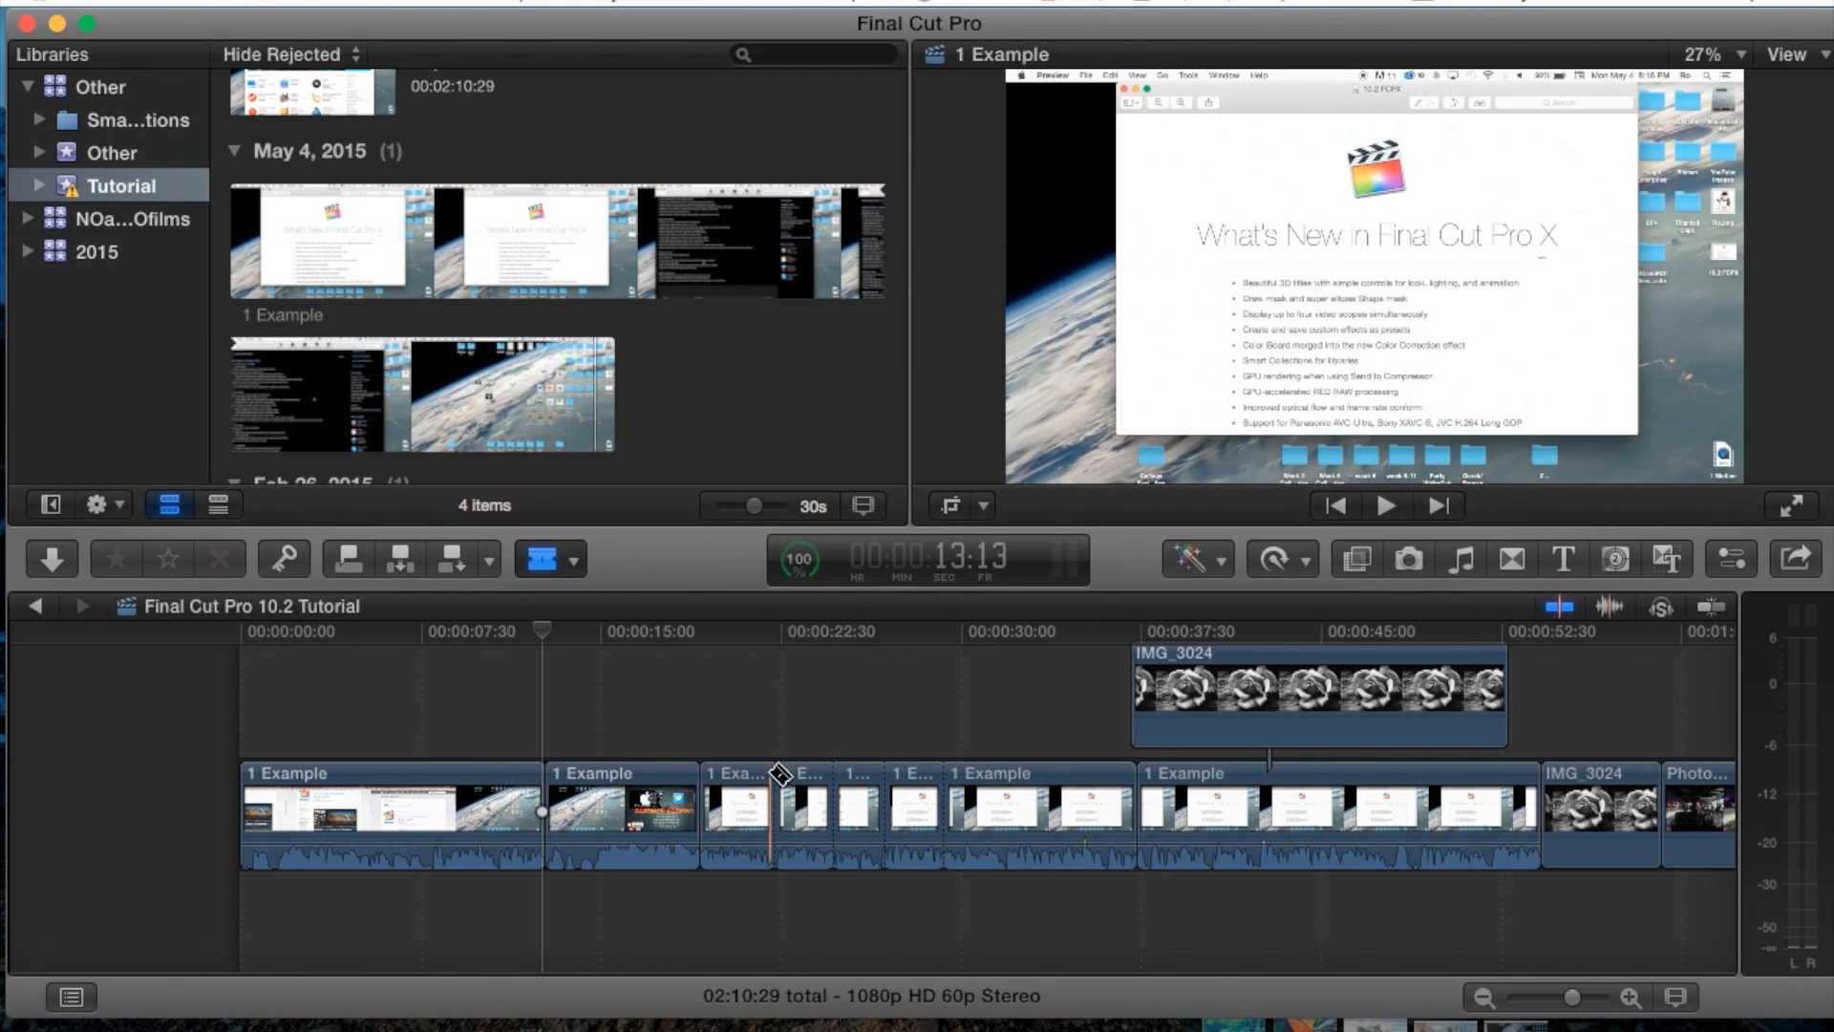
click(539, 560)
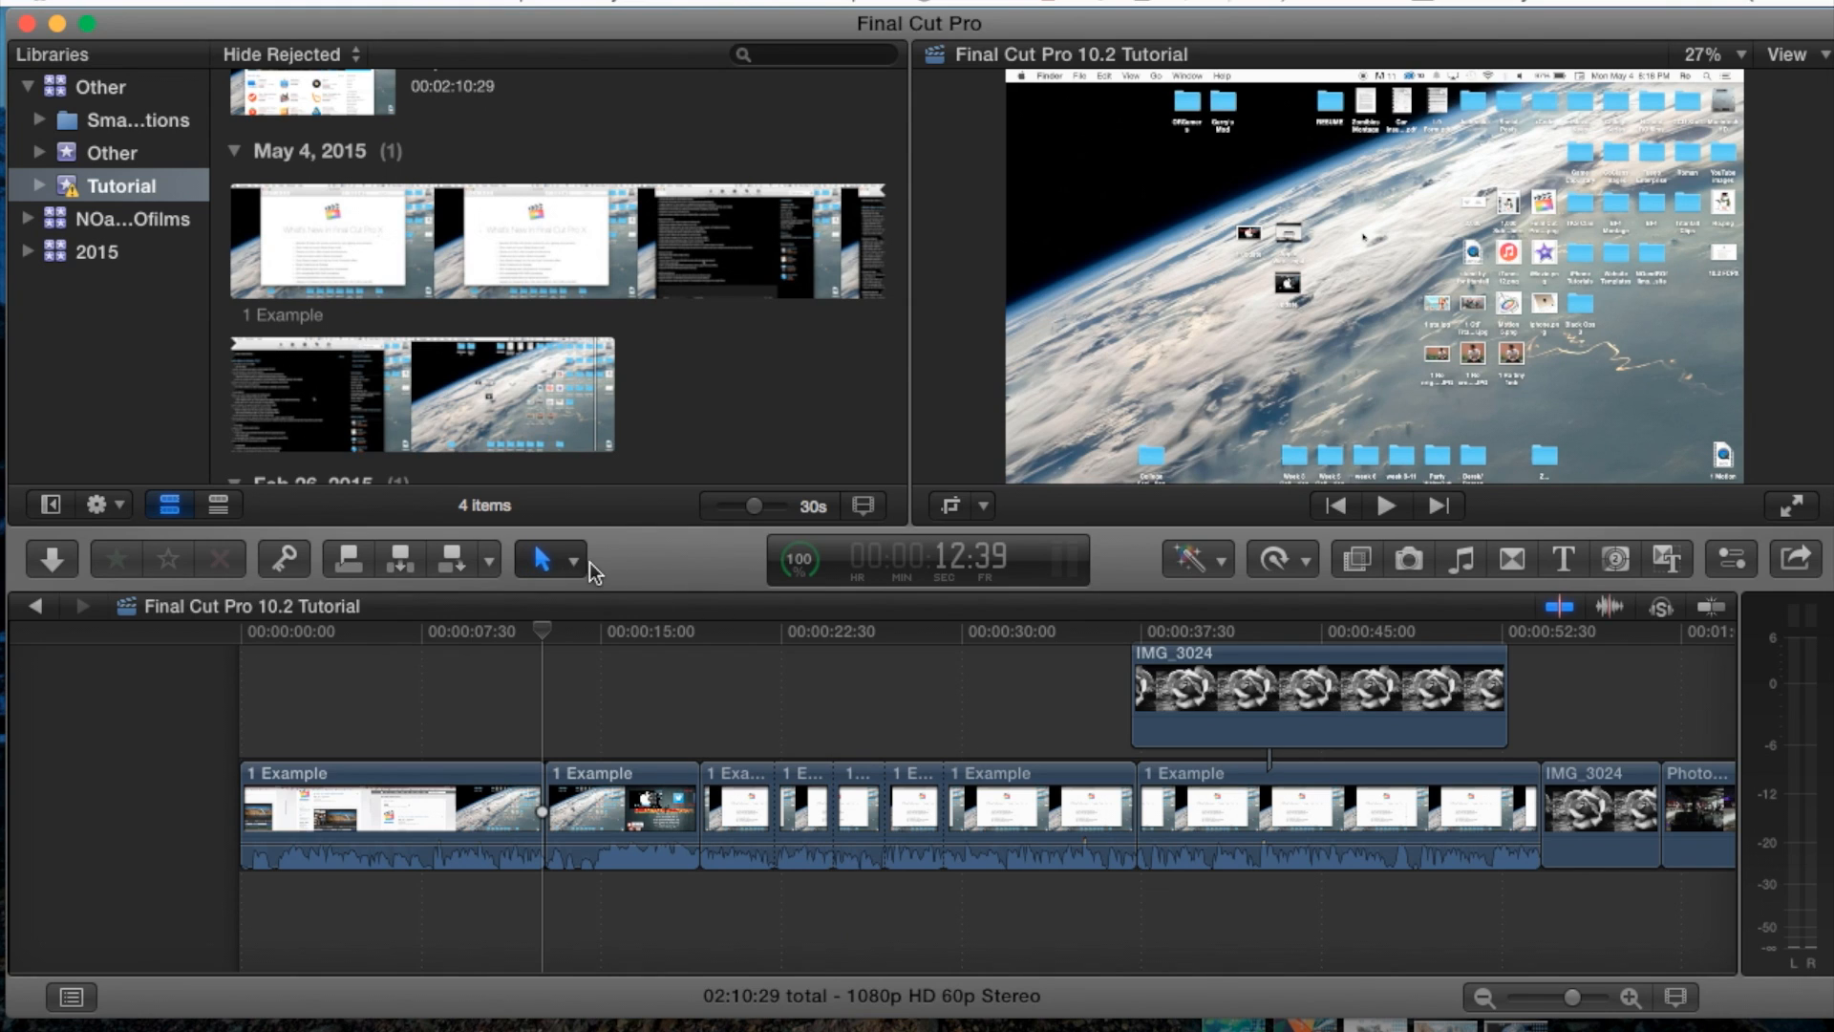
- Park the playhead near 33 seconds and cut the 1 Example clip there into two pieces
click(737, 806)
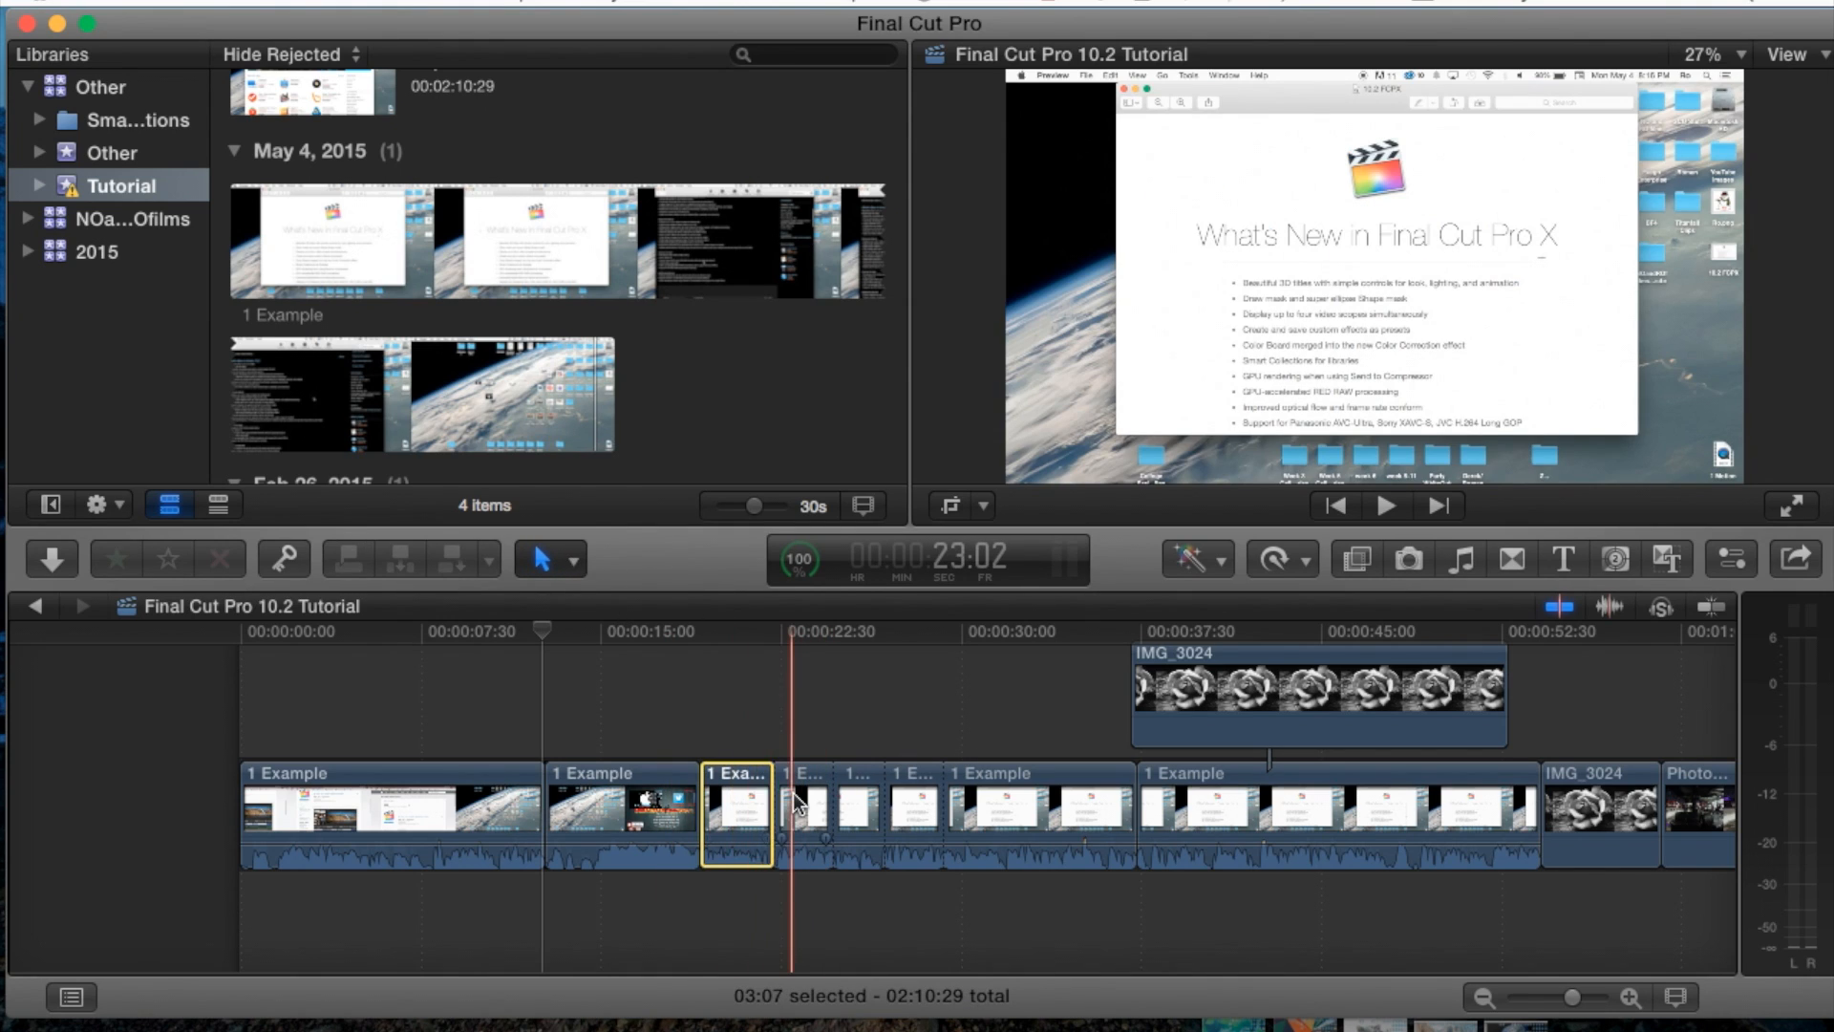
click(1039, 805)
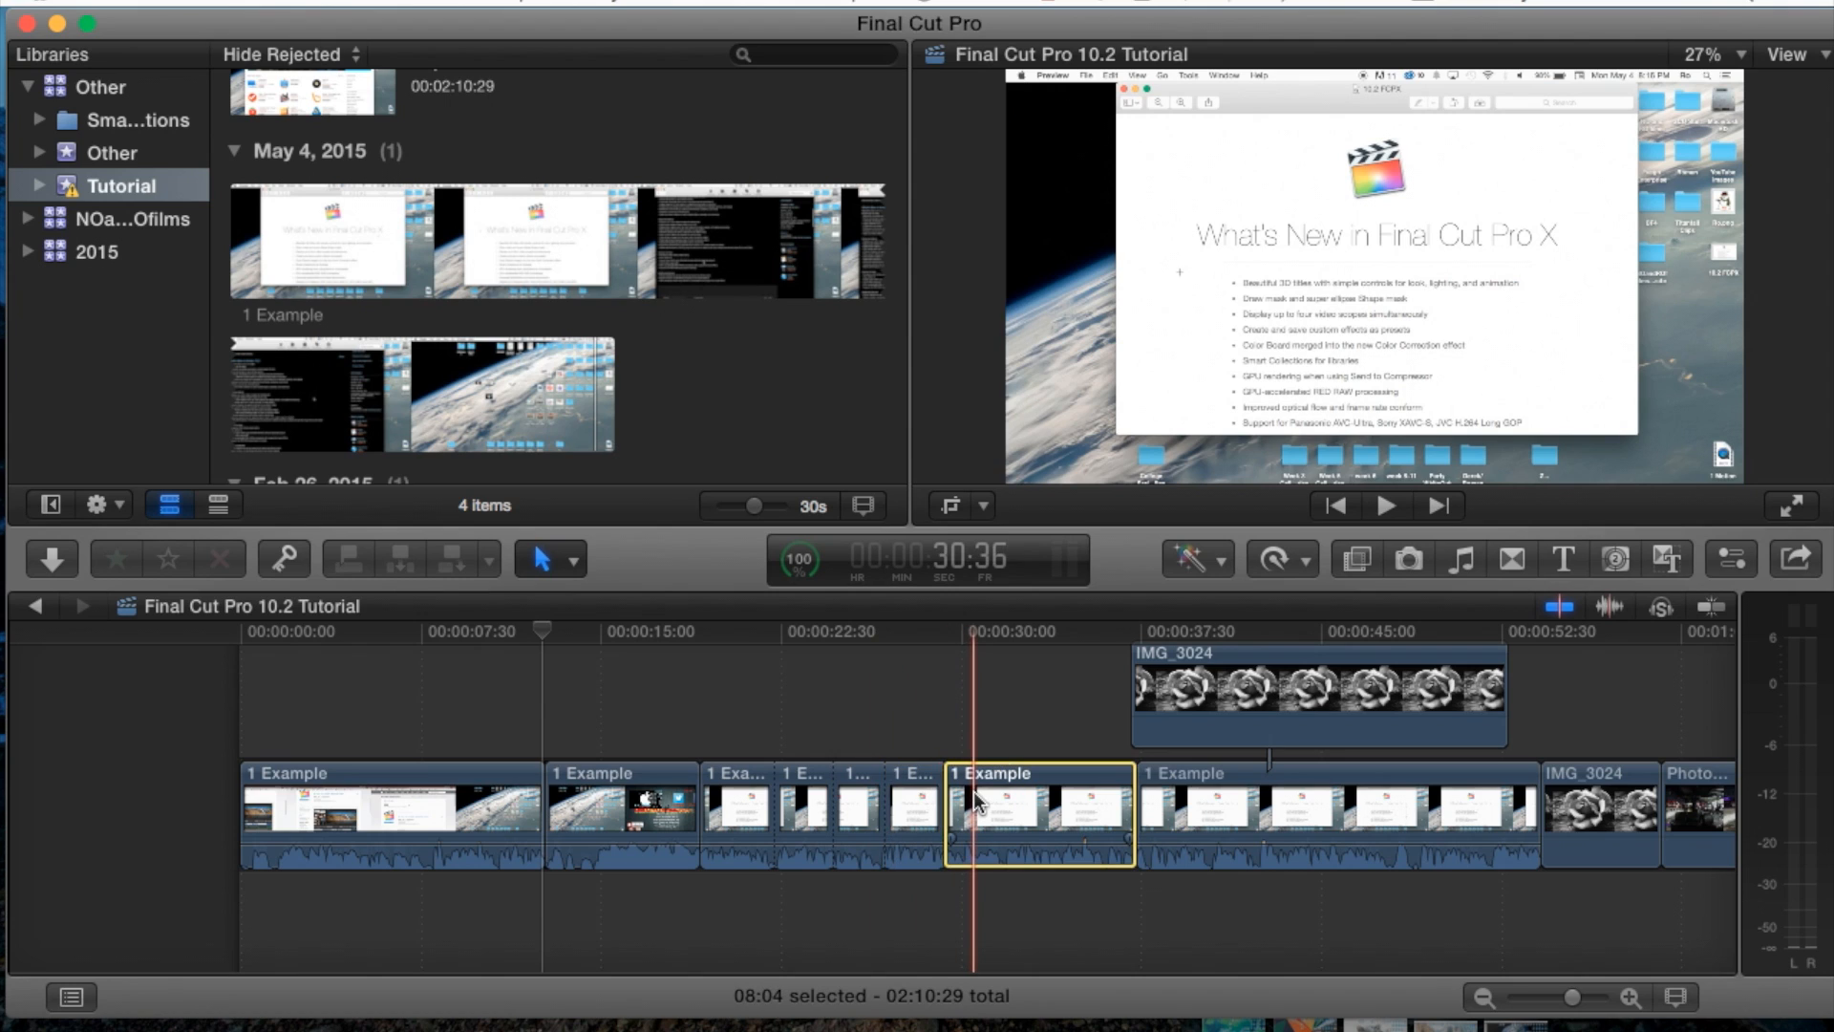
click(858, 720)
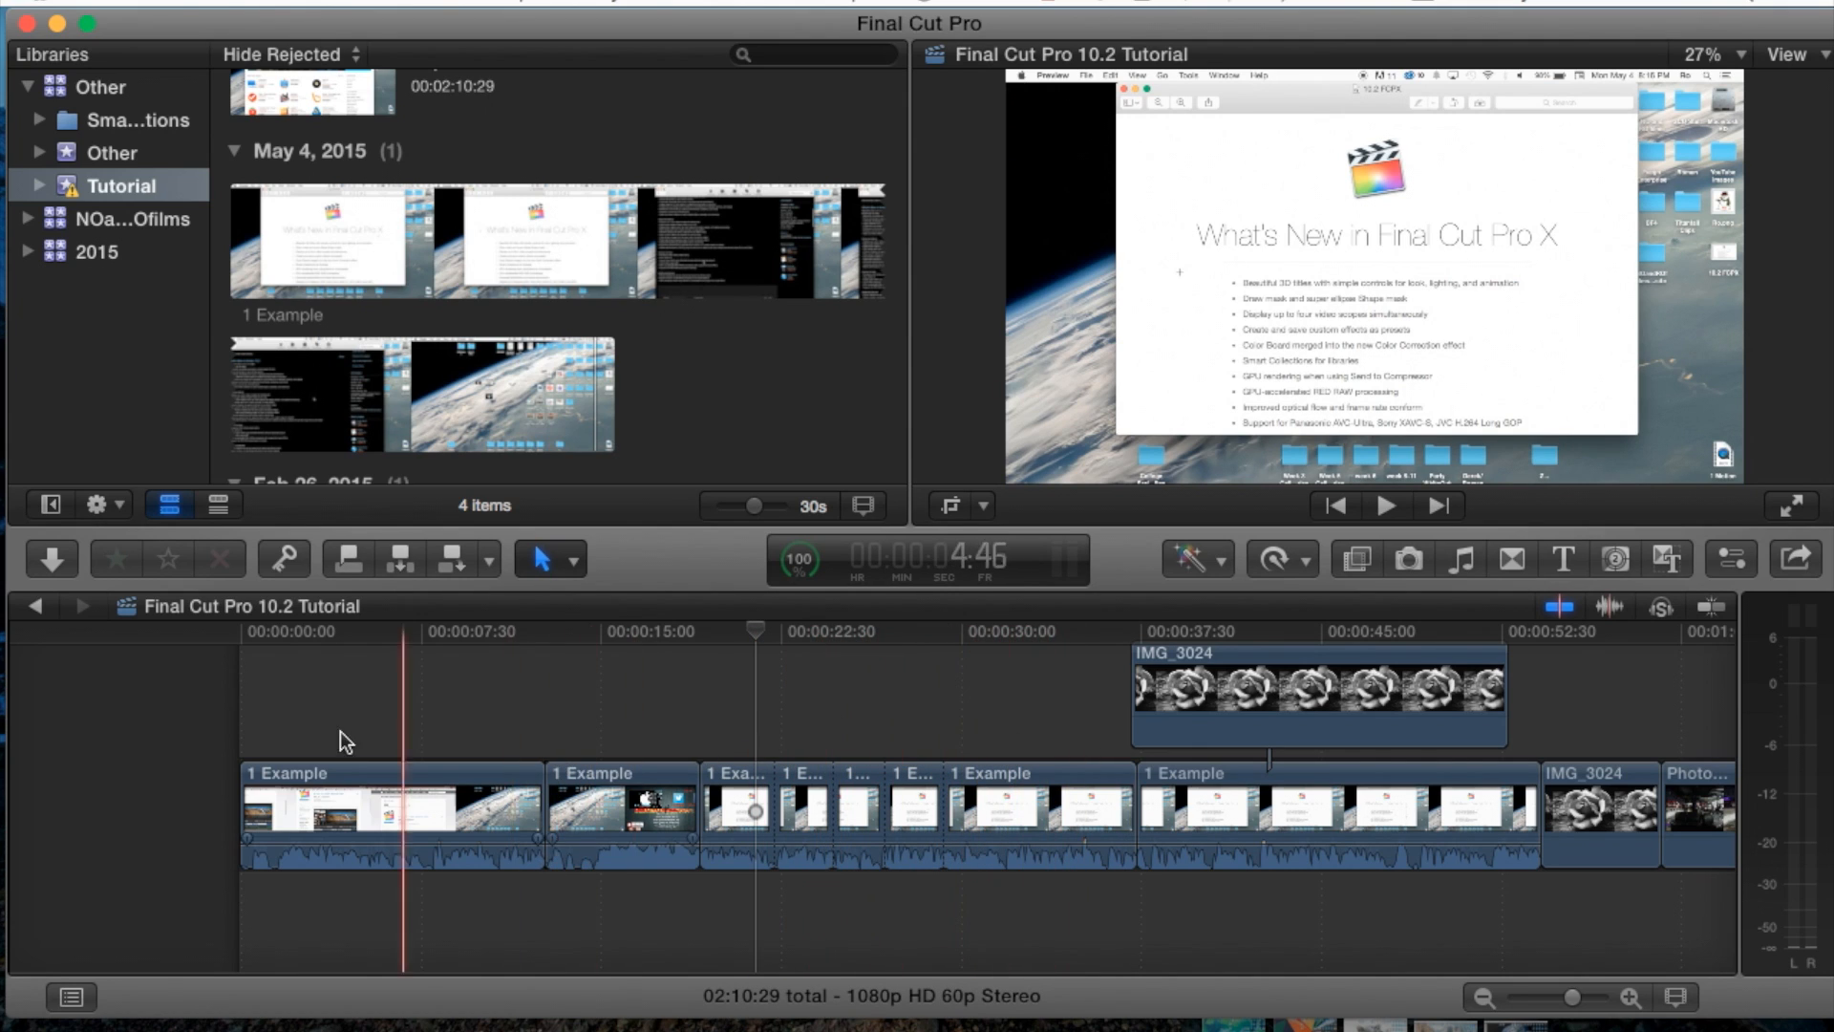
click(1048, 814)
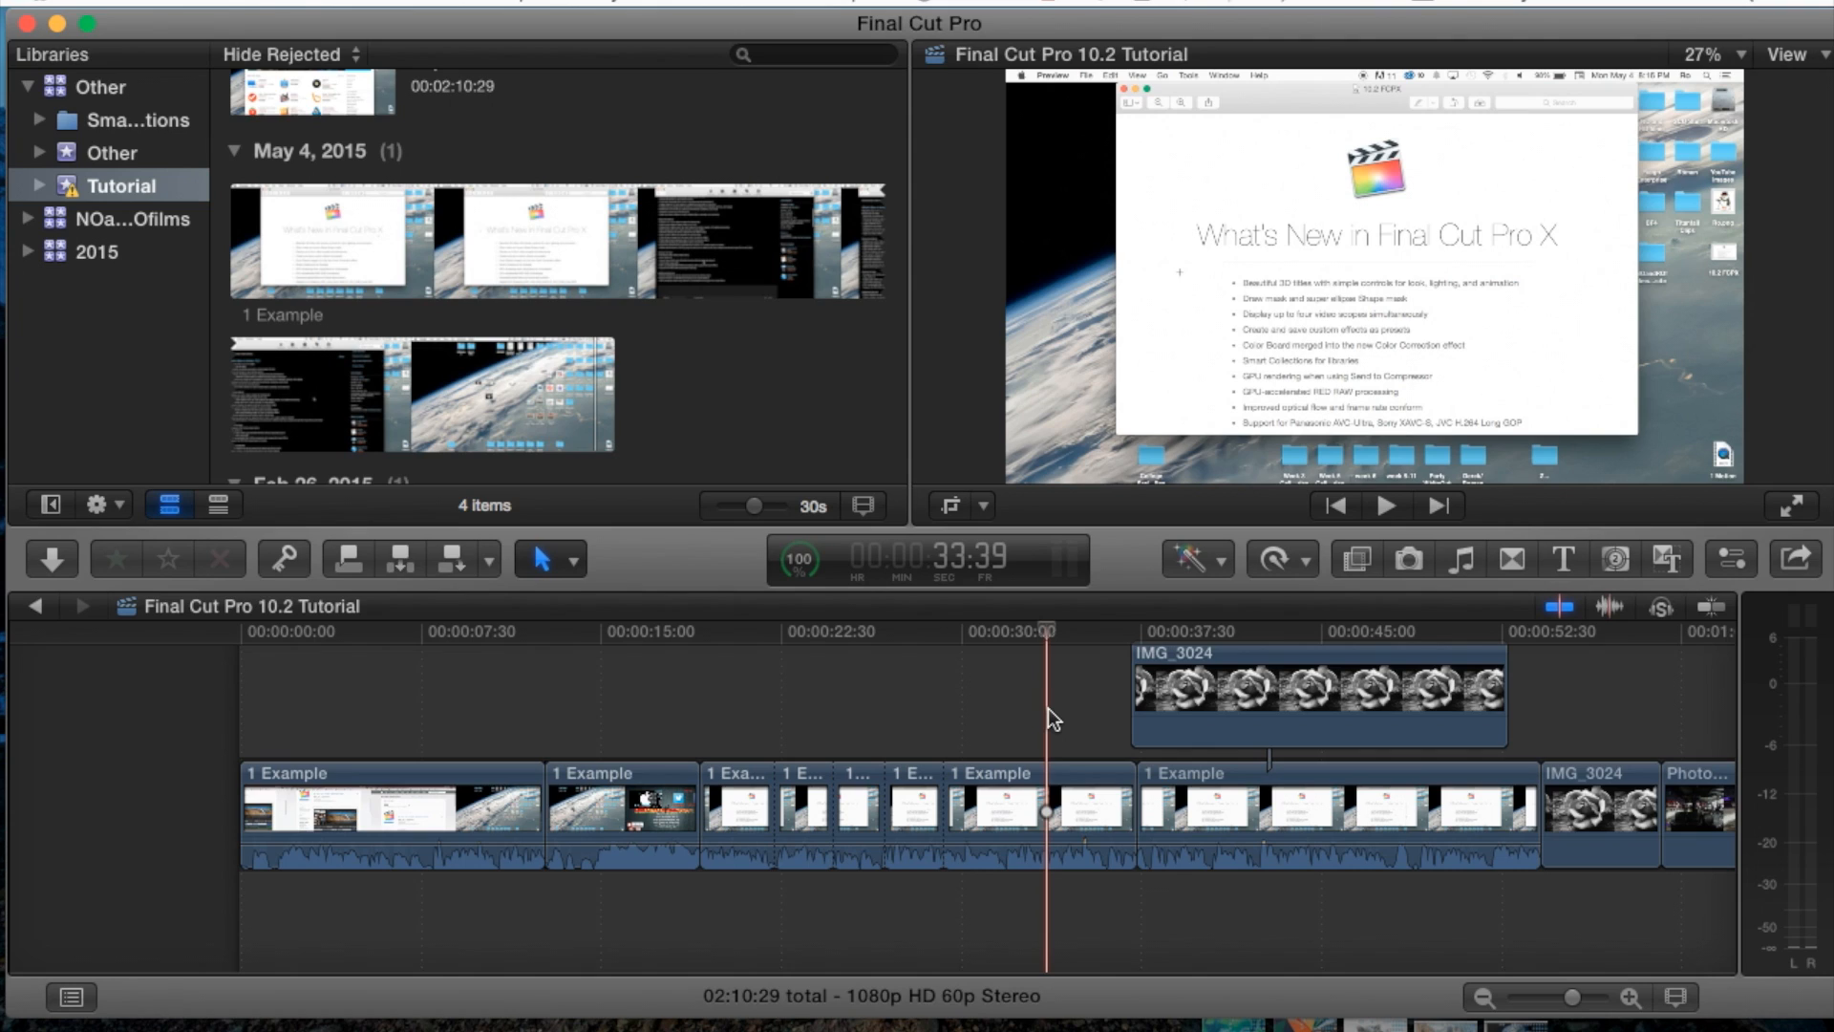
click(1091, 806)
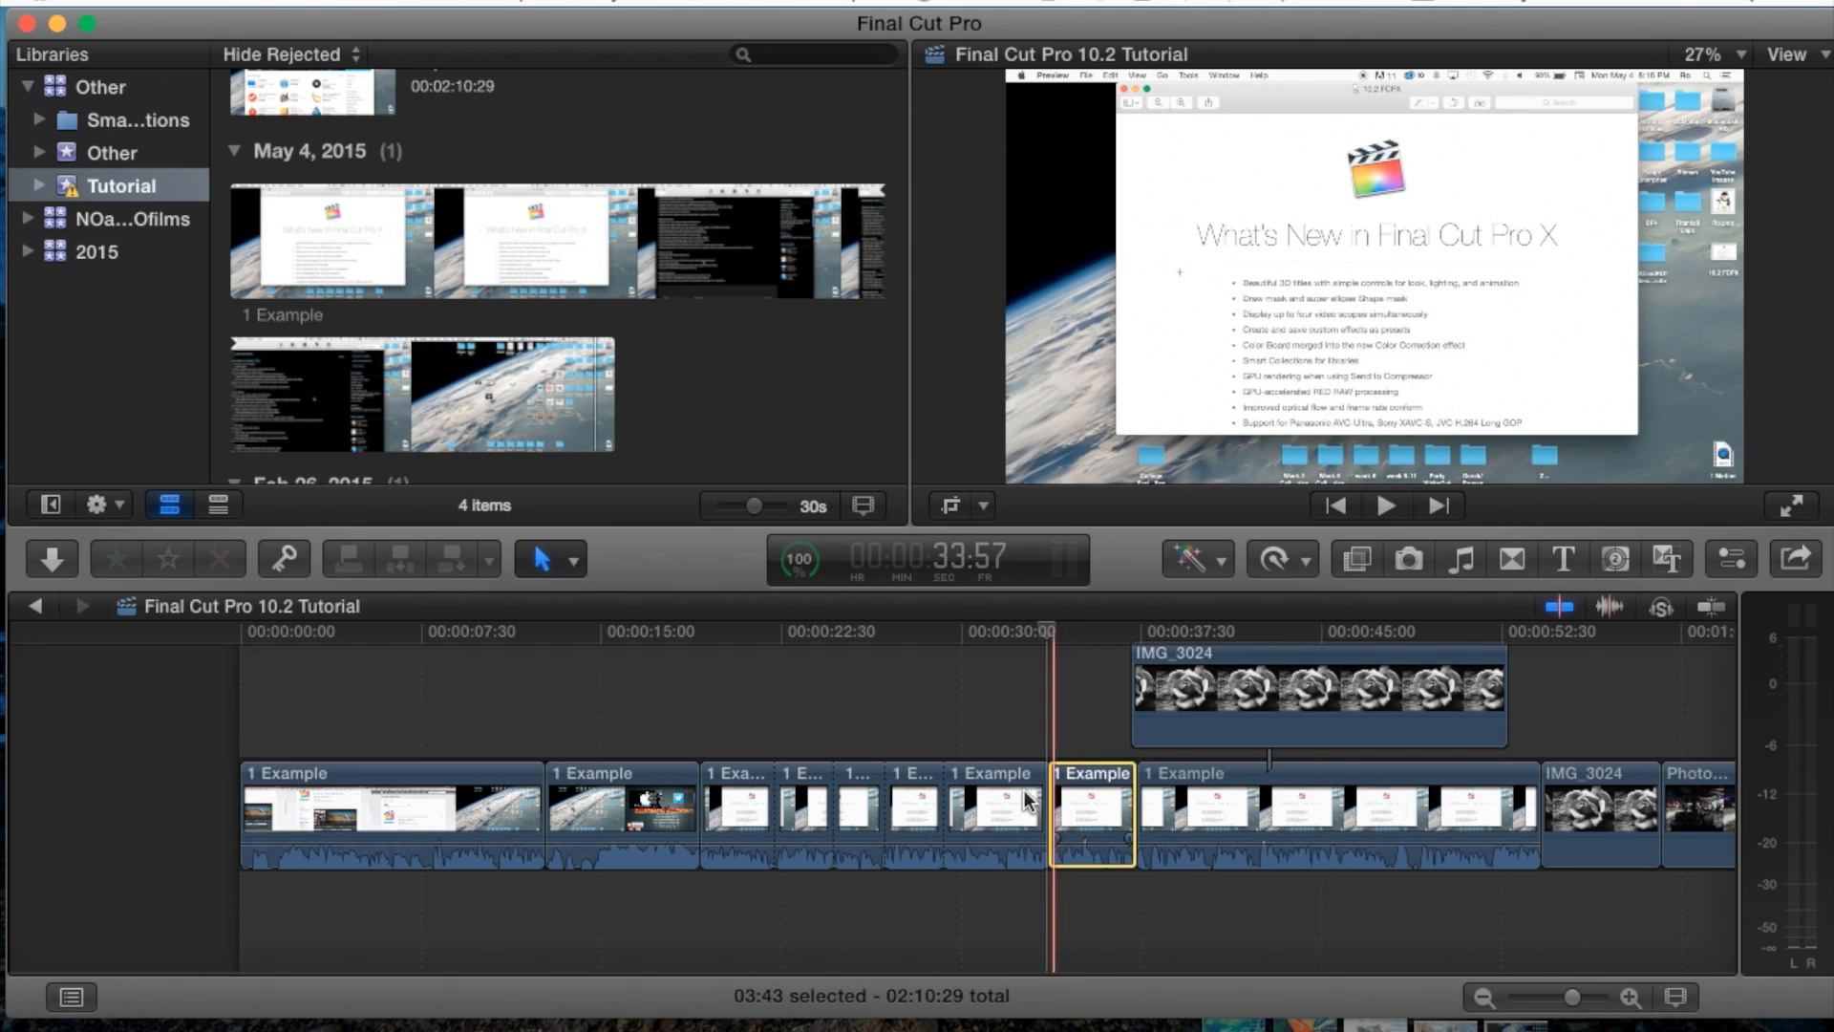
click(971, 701)
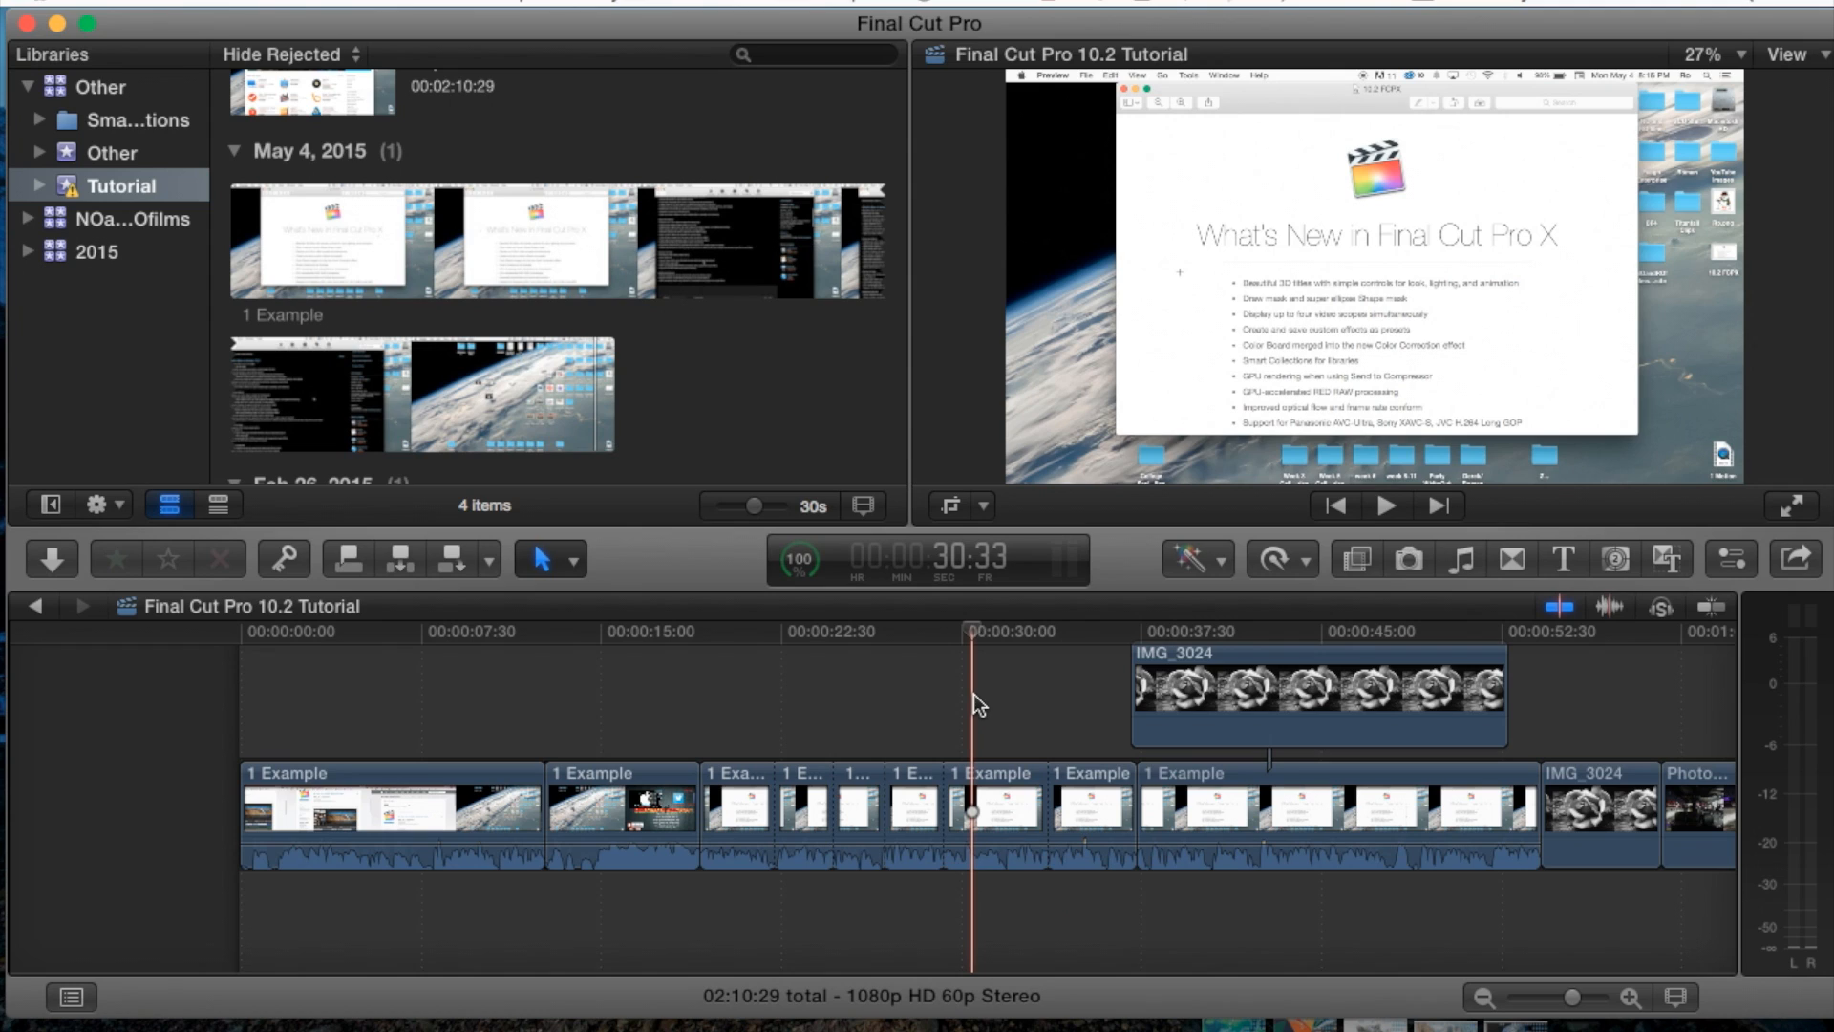